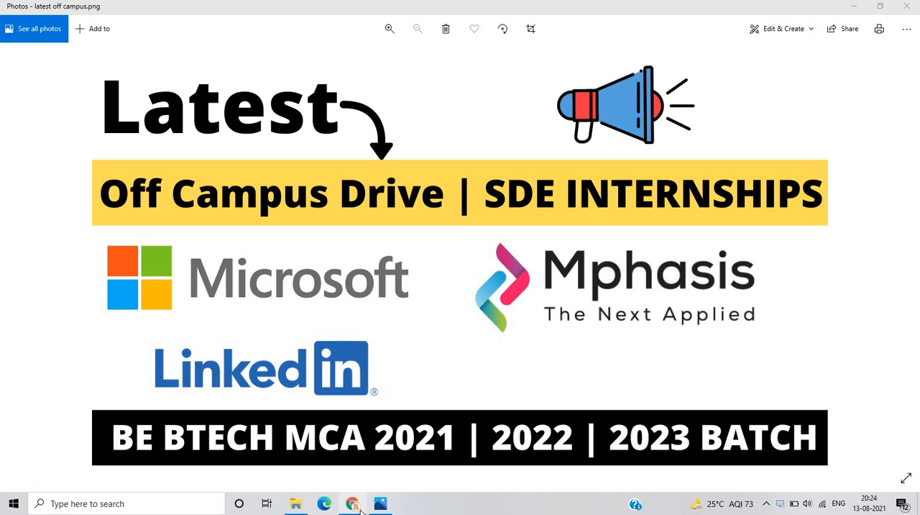
- Bring the Chrome window with Microsoft's Support Engineer Internship posting to the front
left_click(352, 504)
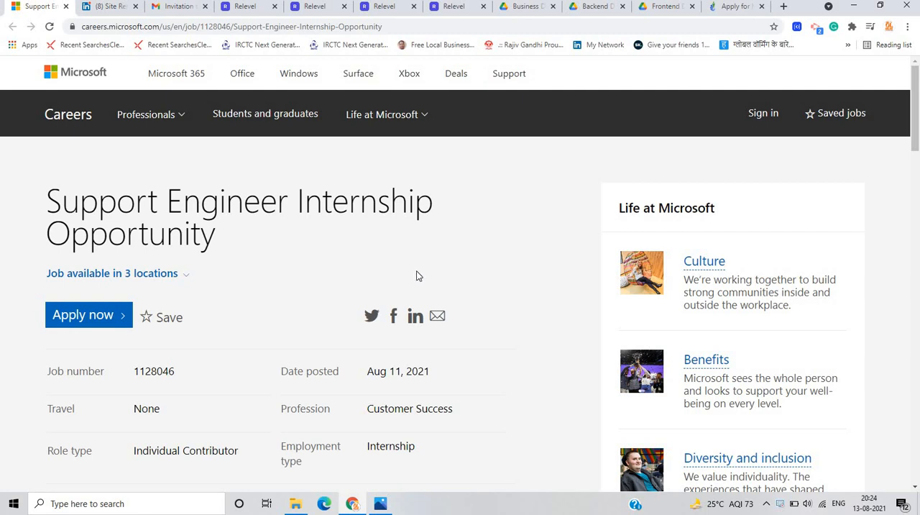
- Expand the internship's three job locations and move down through the job details into the description
left_click(112, 273)
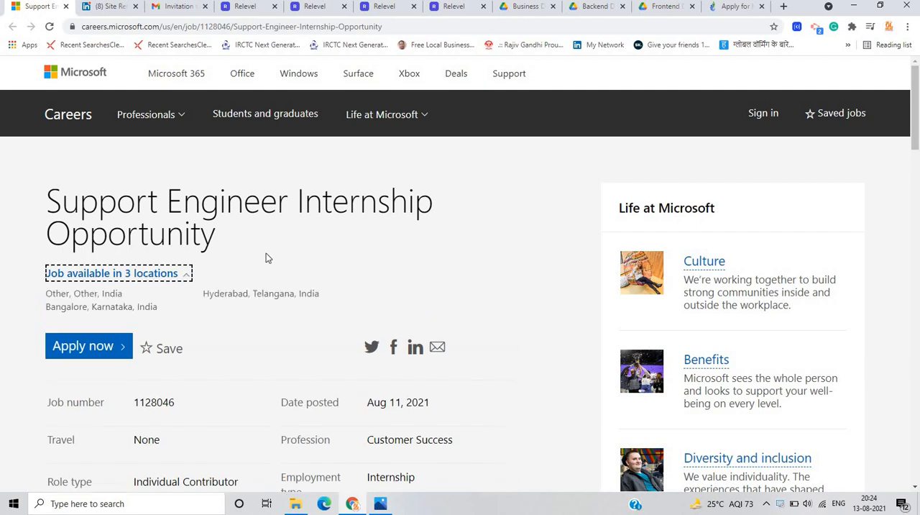
mouse_move(270, 256)
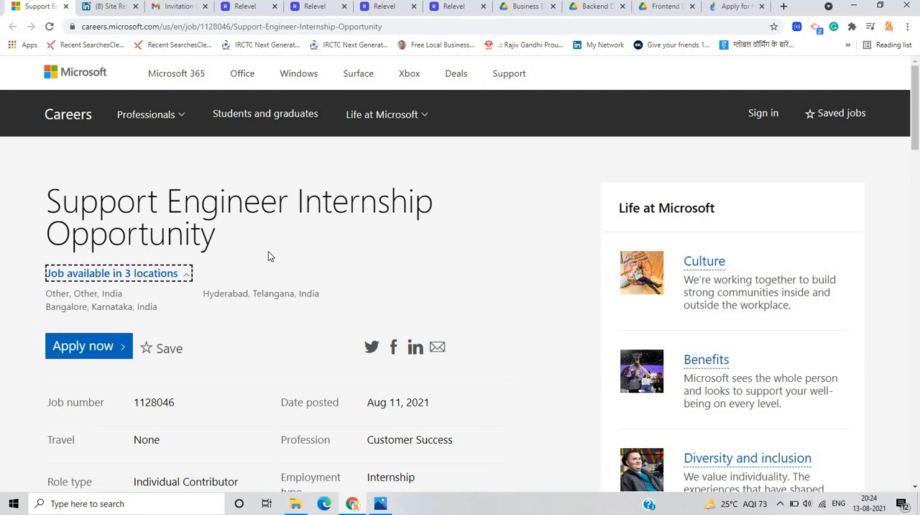
scroll("down", 3)
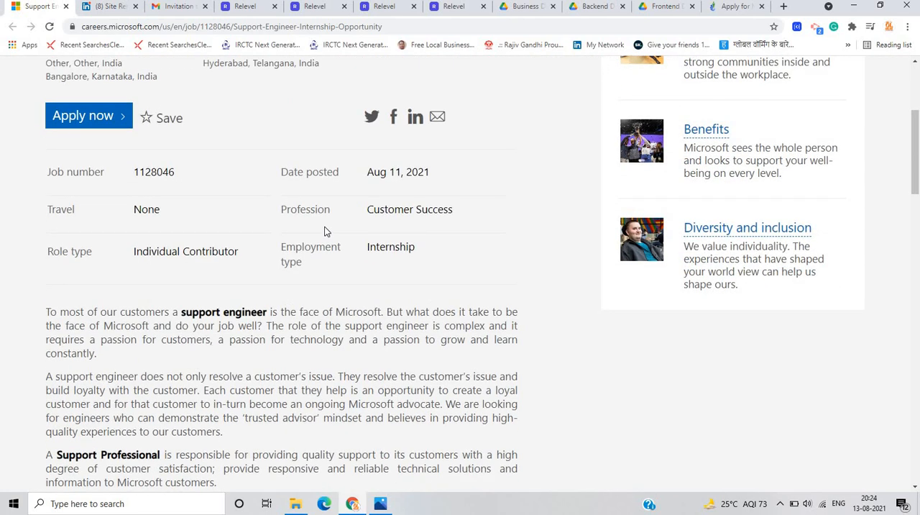
mouse_move(328, 229)
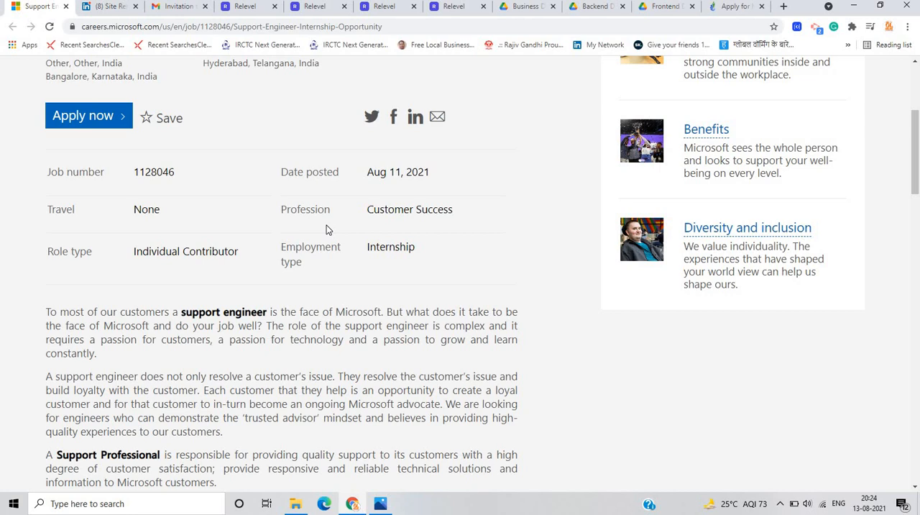
scroll("down", 3)
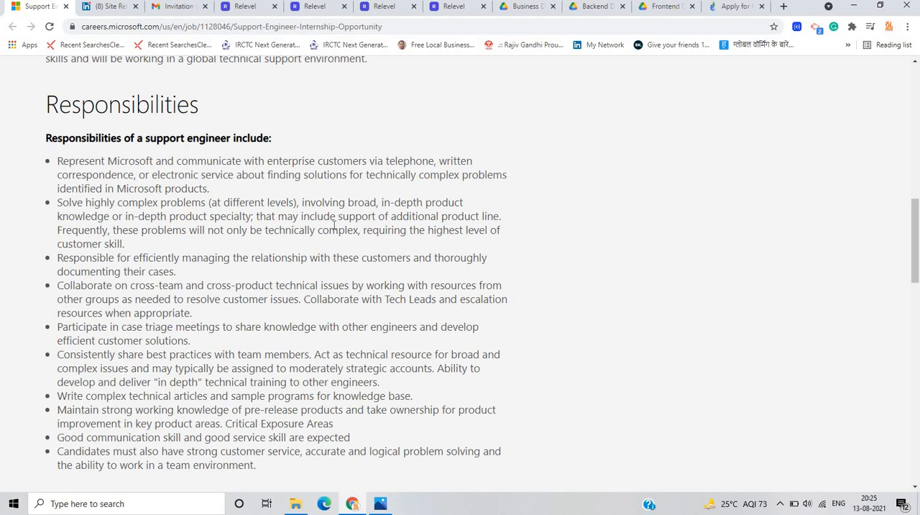
- Highlight the 2022 graduation and no-pending-backlog qualification lines, then continue to the benefits section
scroll("down", 3)
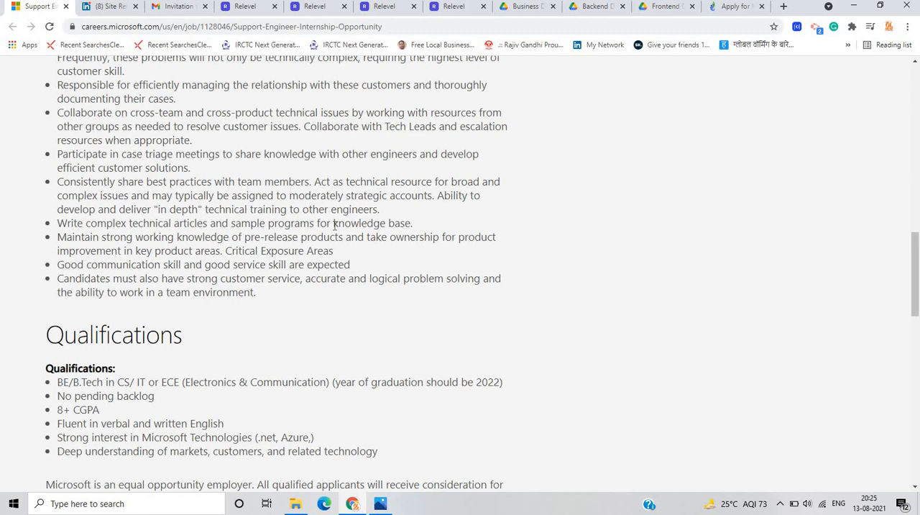
scroll("down", 3)
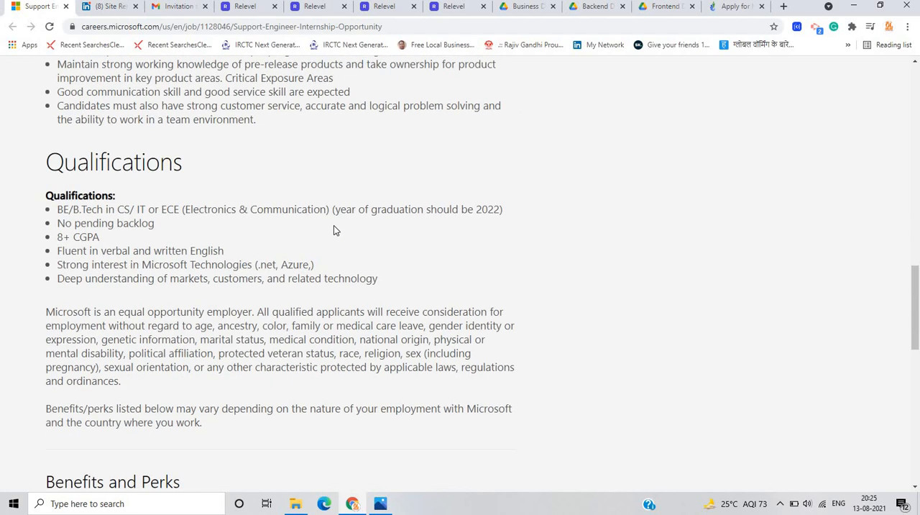
left_click_drag(184, 210, 305, 210)
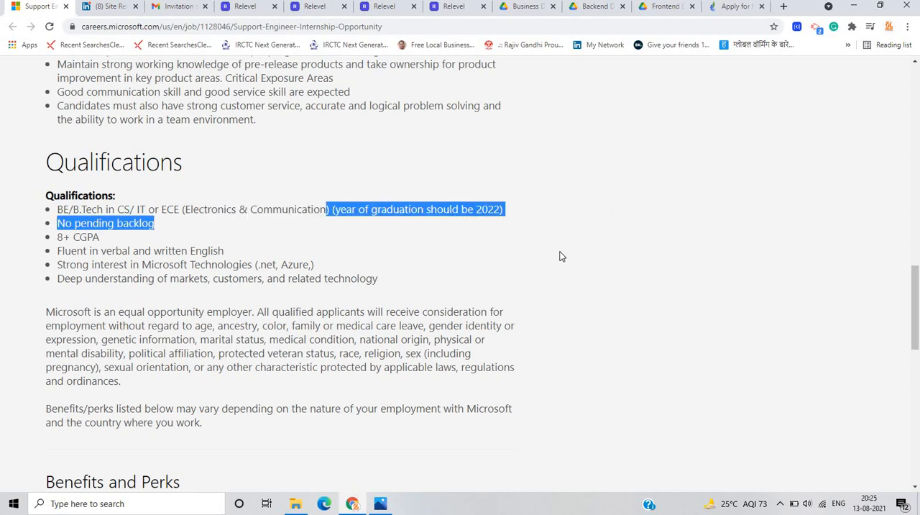
left_click(562, 256)
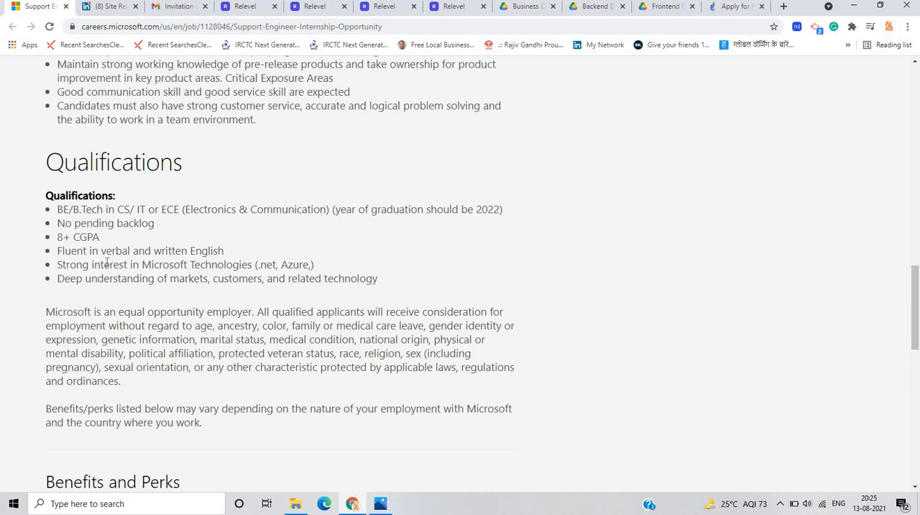
mouse_move(243, 246)
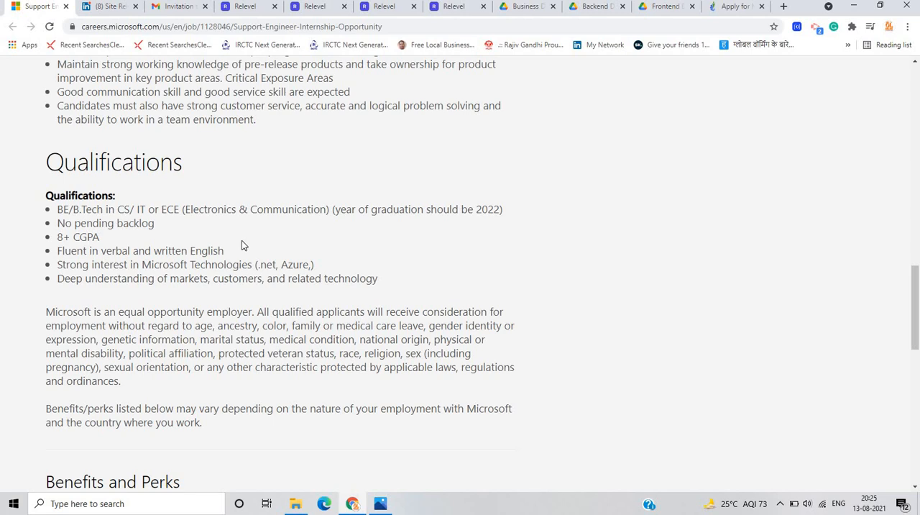
scroll("down", 3)
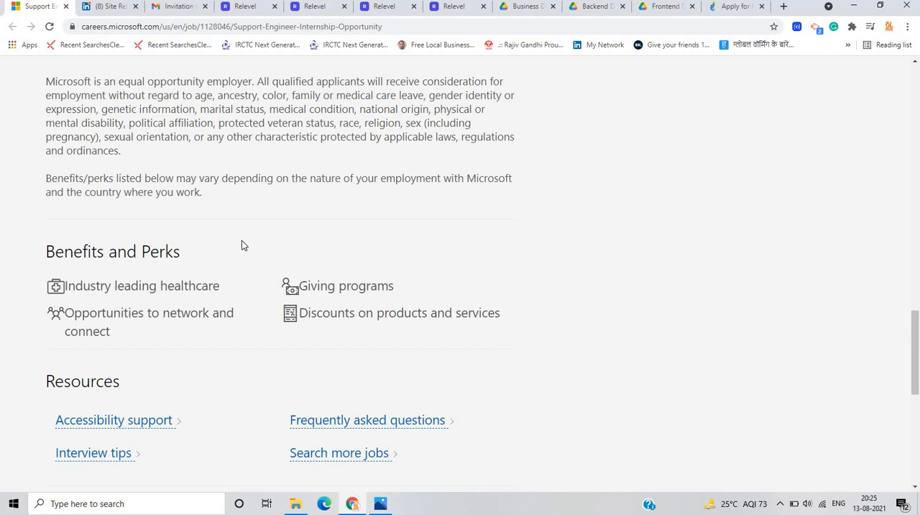
mouse_move(282, 272)
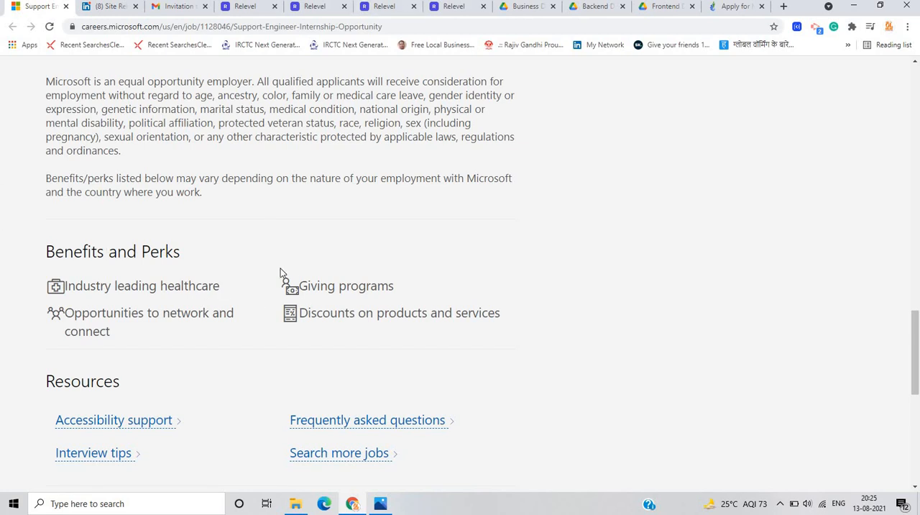
mouse_move(312, 285)
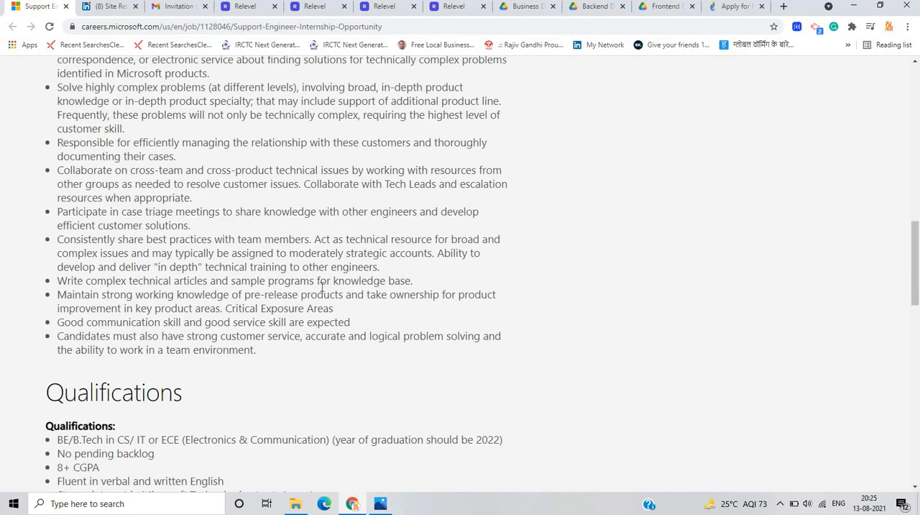
- Return to the top of the posting where the Apply now option shows
scroll("up", 3)
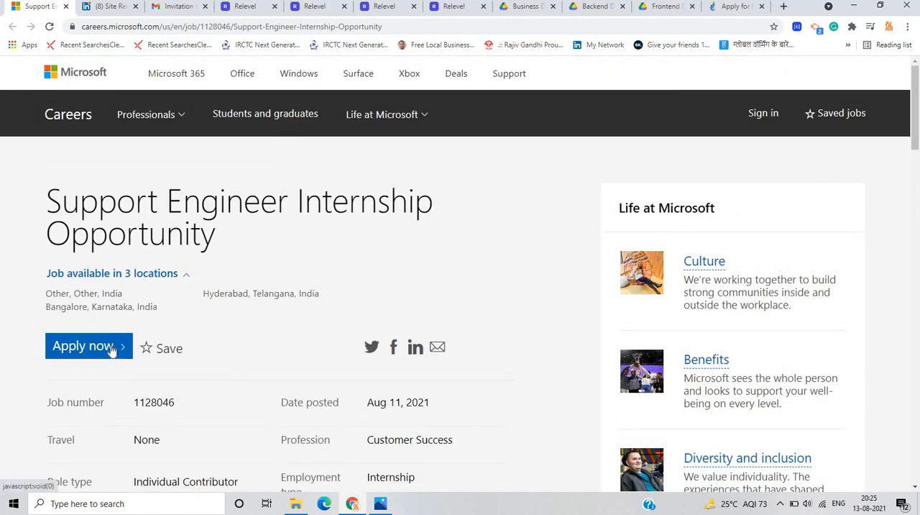
mouse_move(108, 348)
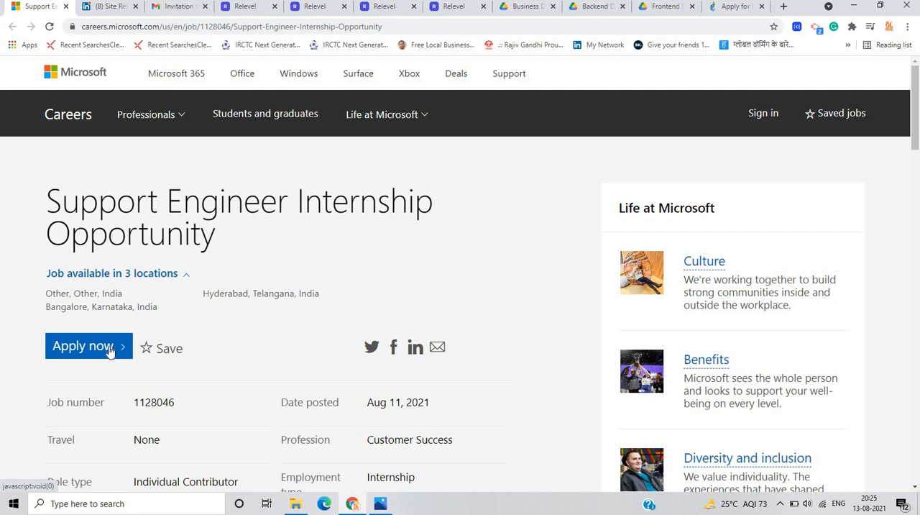
mouse_move(175, 8)
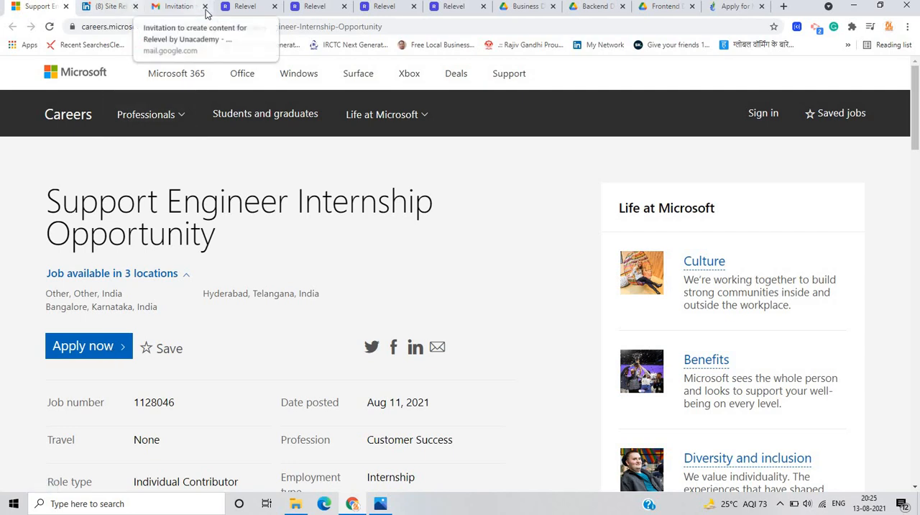
- Show LinkedIn's SRE Intern posting in Bengaluru and emphasise its 6-hours-ago posting date
left_click(107, 8)
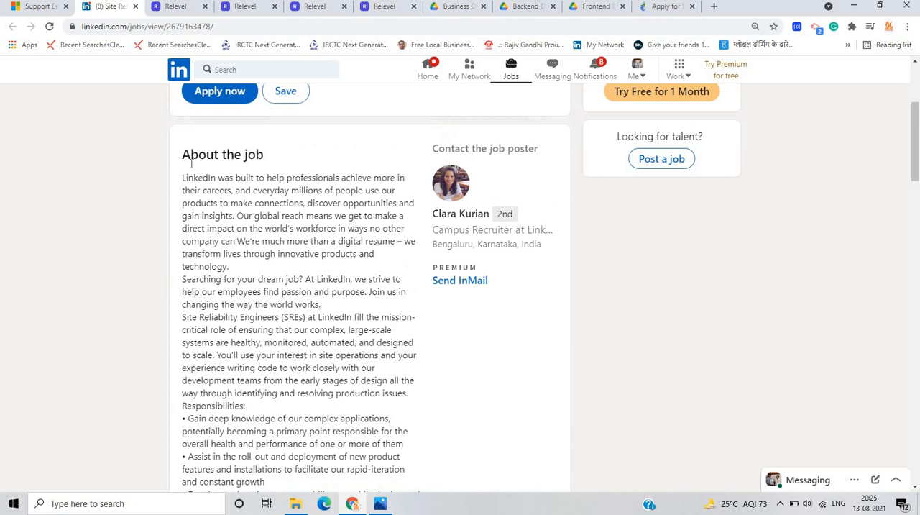
scroll("up", 3)
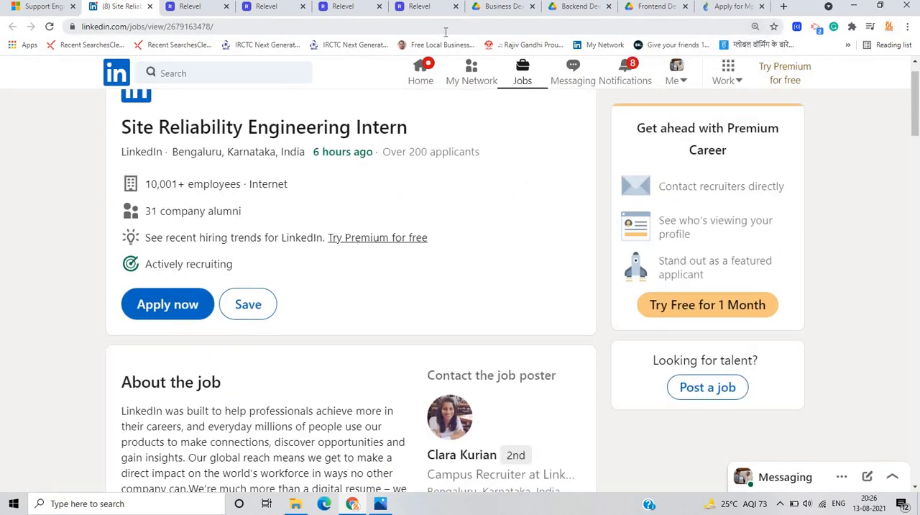
mouse_move(449, 239)
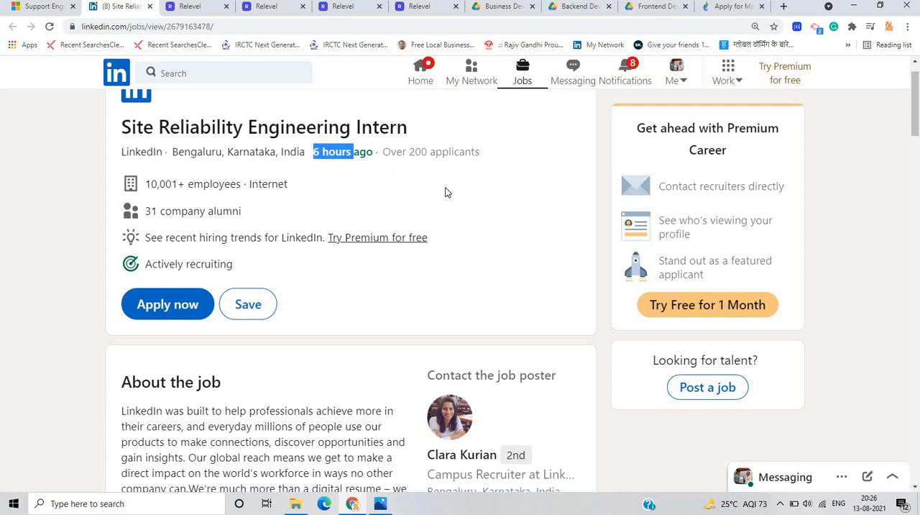
double_click(443, 152)
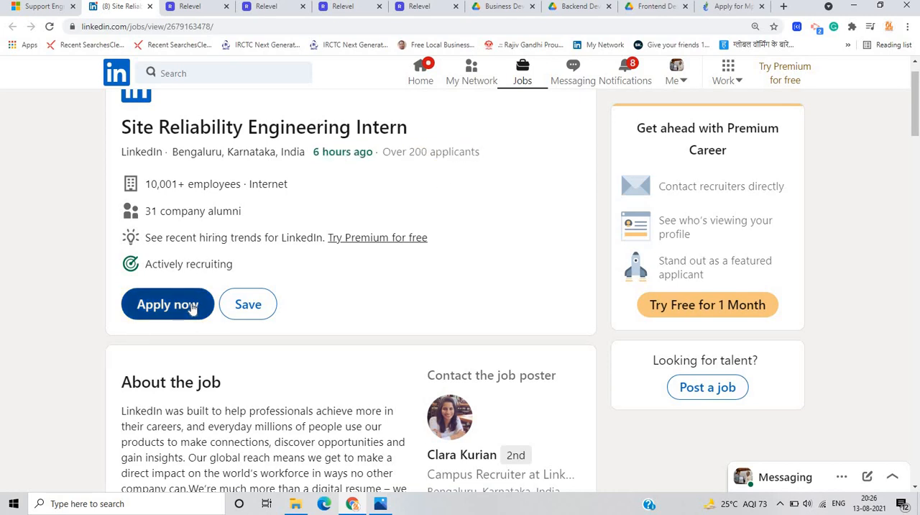
scroll("down", 3)
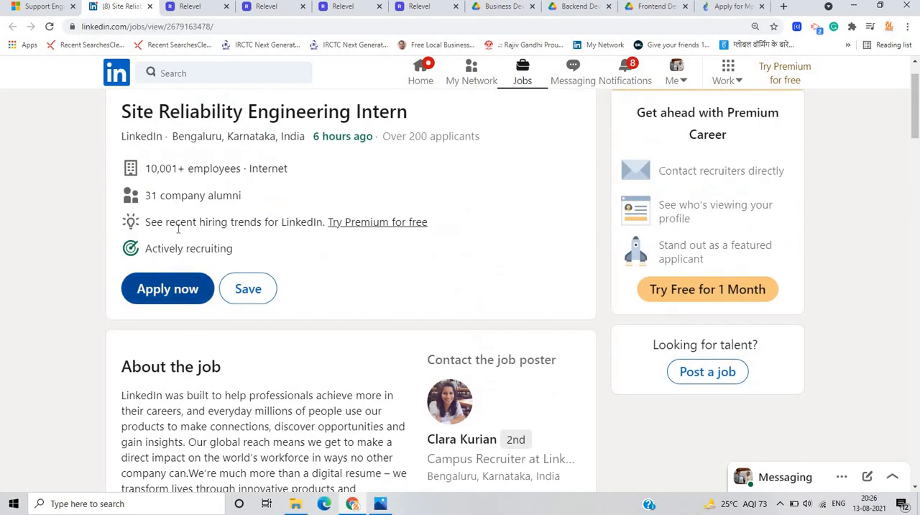
- Move down the SRE Intern posting to Basic Qualifications and mark the degree requirement
scroll("down", 3)
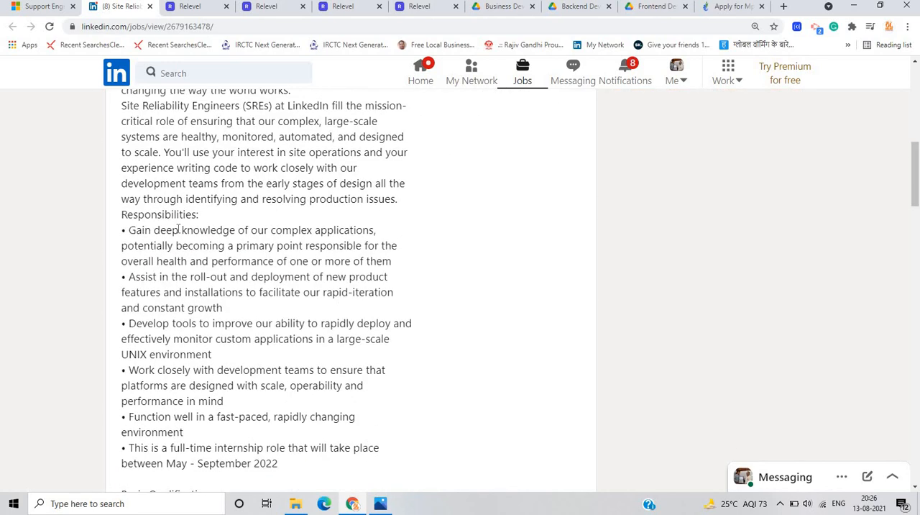
scroll("down", 3)
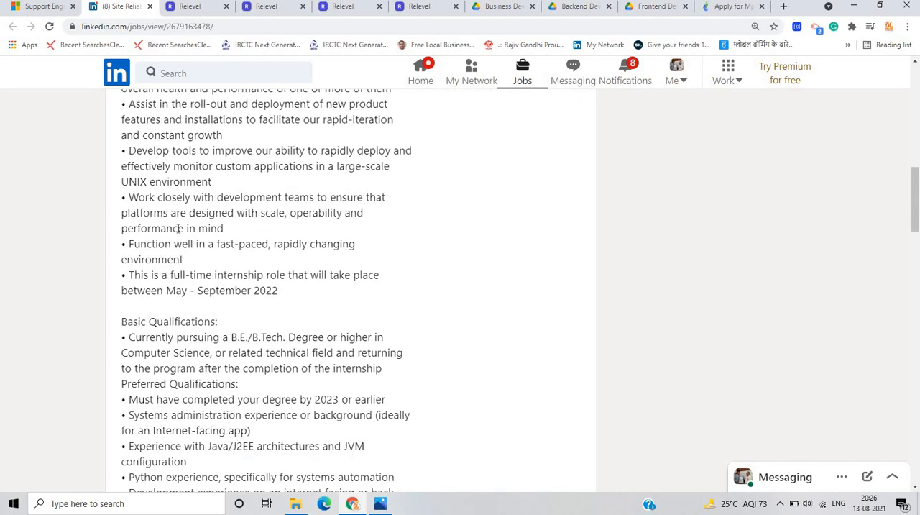
scroll("down", 3)
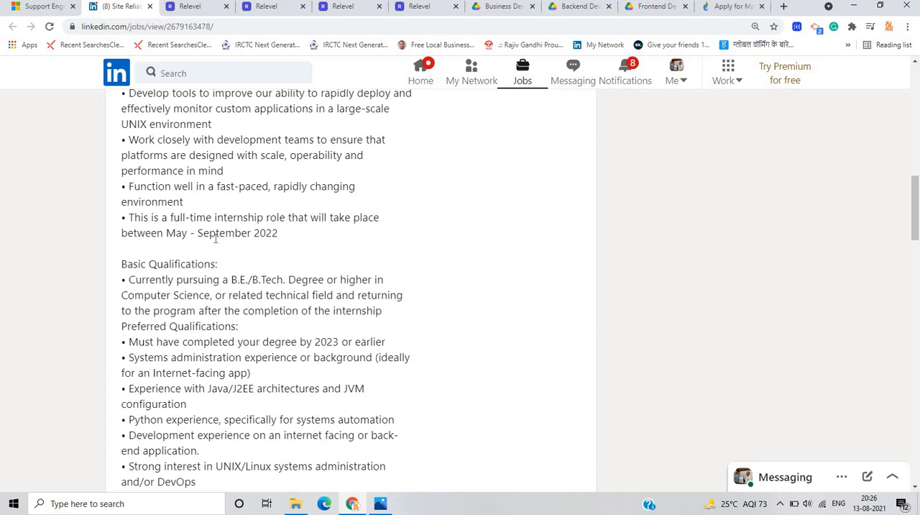
scroll("down", 3)
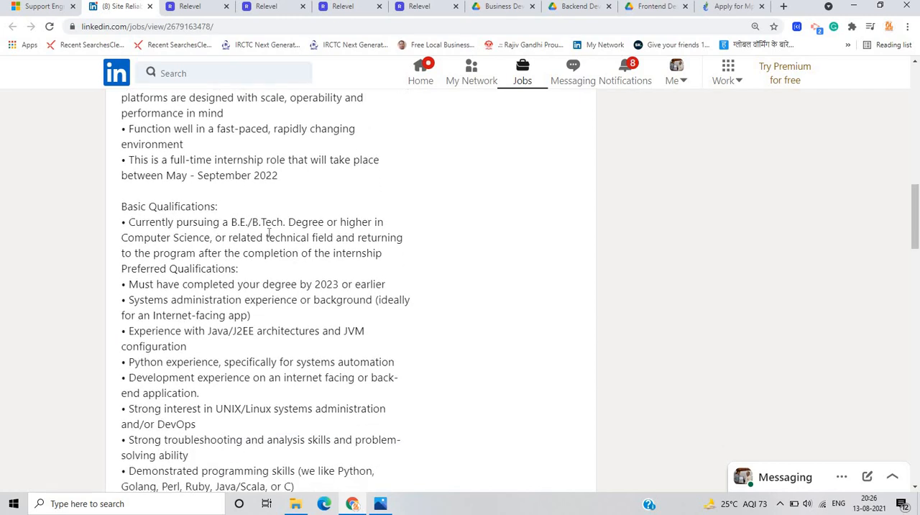
scroll("up", 3)
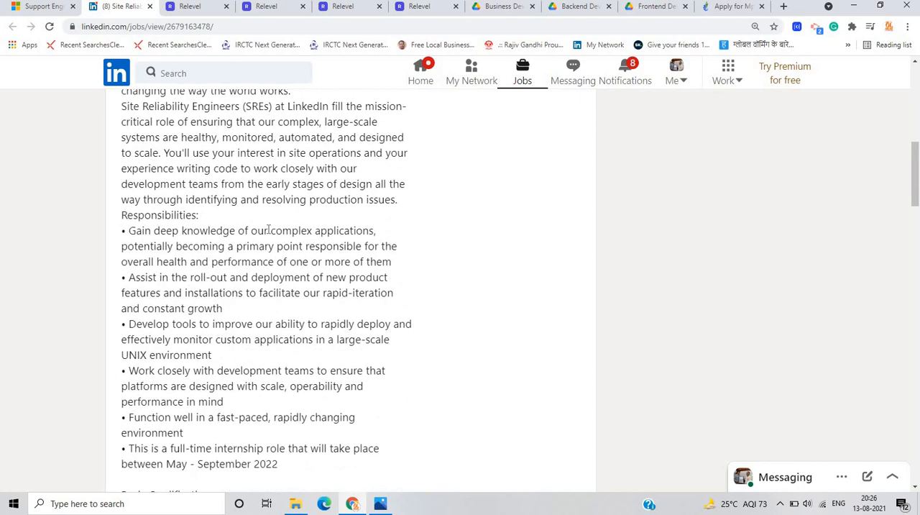
scroll("down", 3)
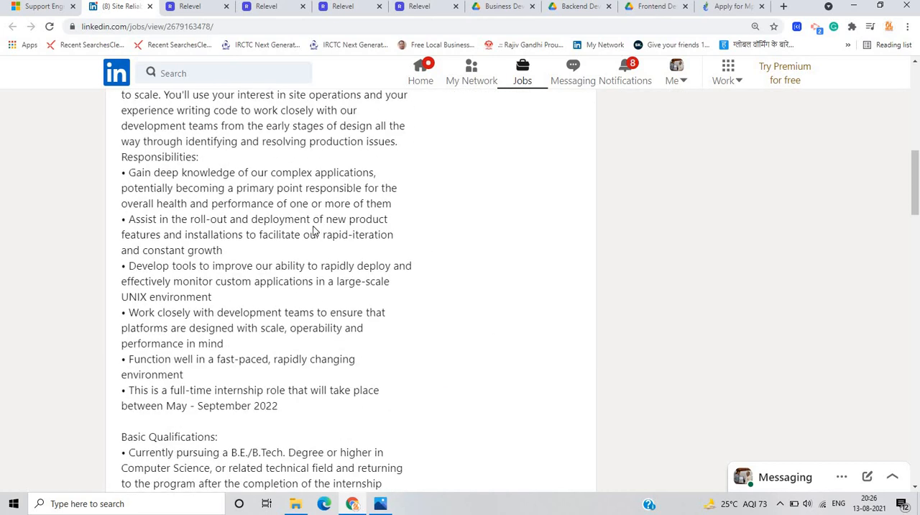
scroll("down", 3)
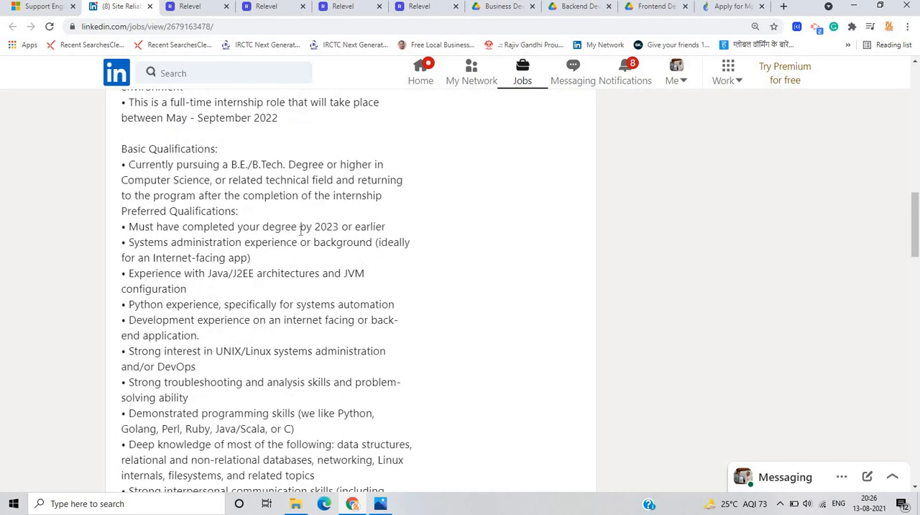
left_click_drag(128, 164, 237, 179)
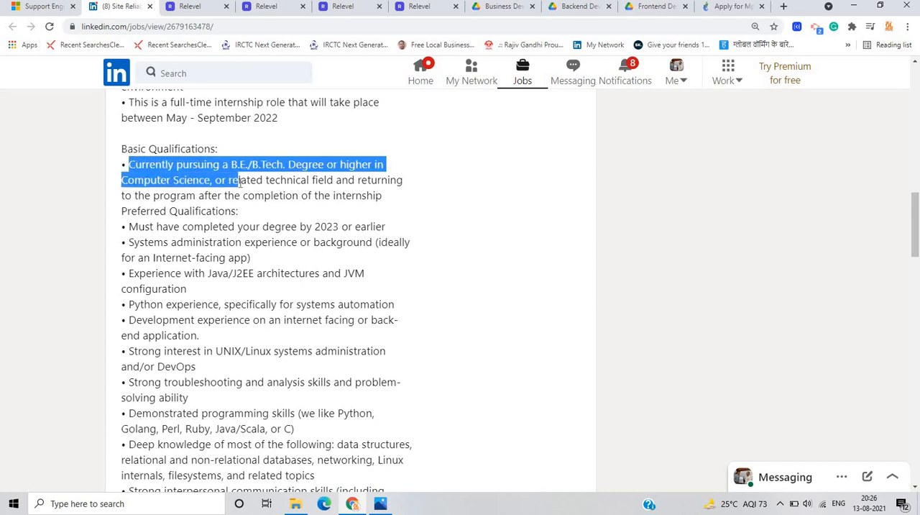
left_click(244, 195)
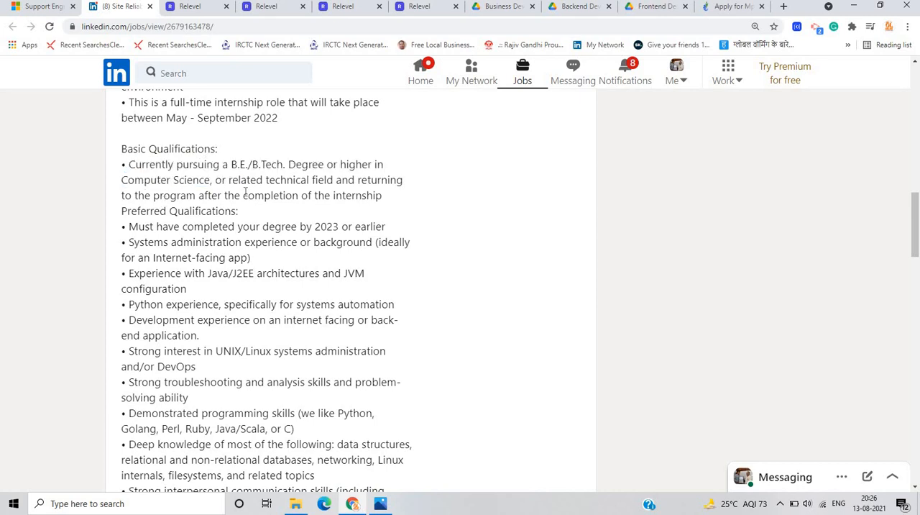
mouse_move(399, 173)
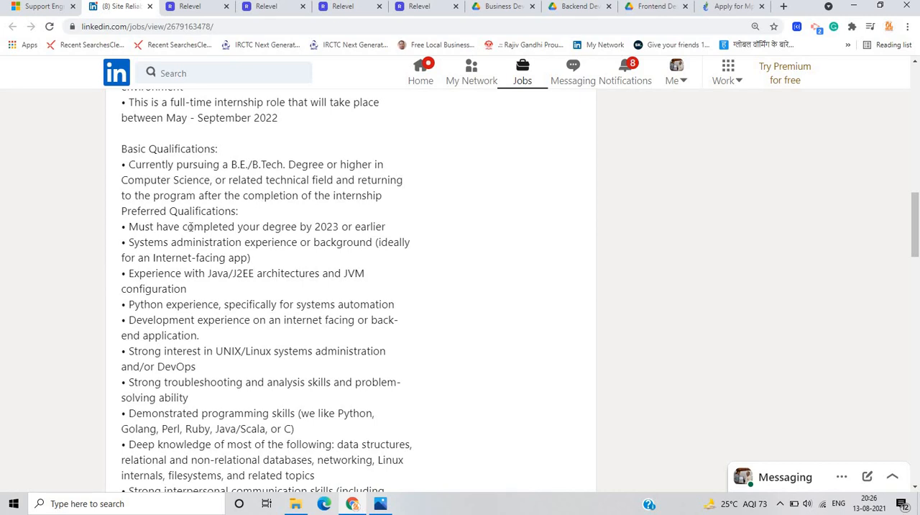
- Highlight the degree-by-2023 completion line, finish reviewing the posting, and move to the Relevel site
left_click_drag(137, 227, 262, 227)
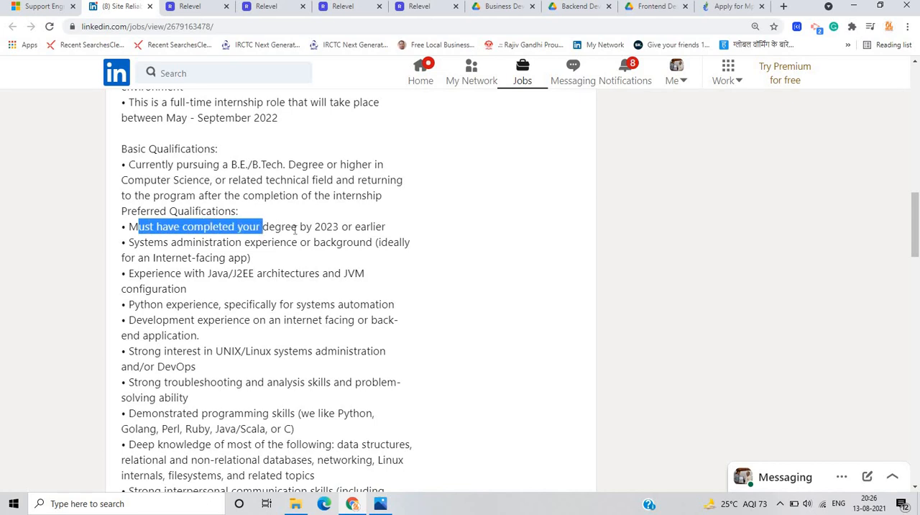
left_click_drag(262, 227, 340, 228)
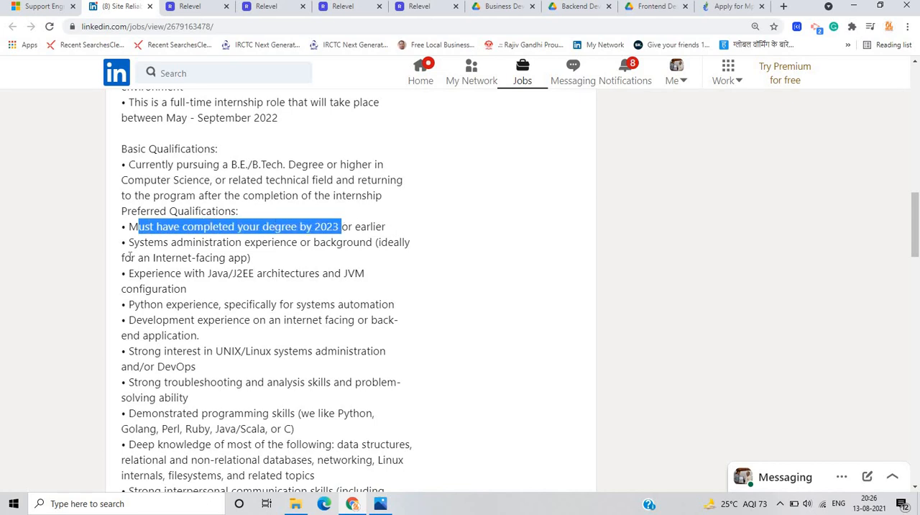
left_click(132, 256)
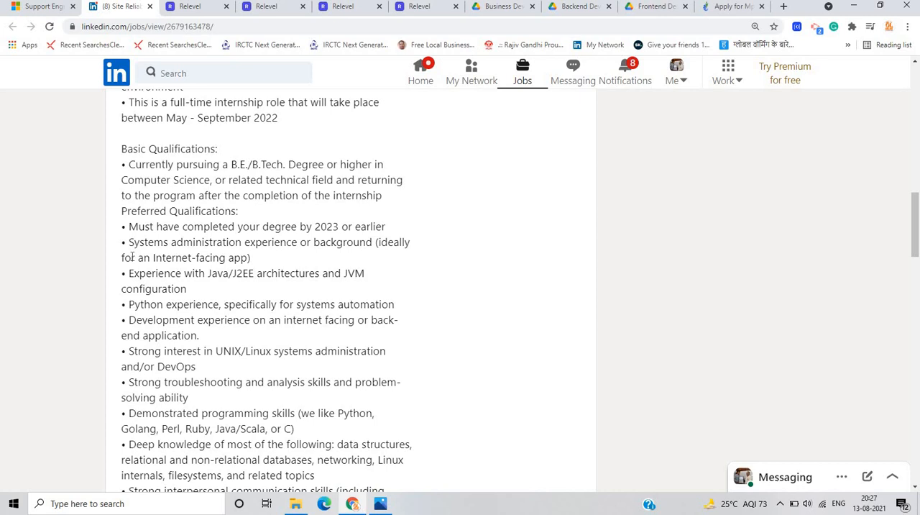
mouse_move(356, 233)
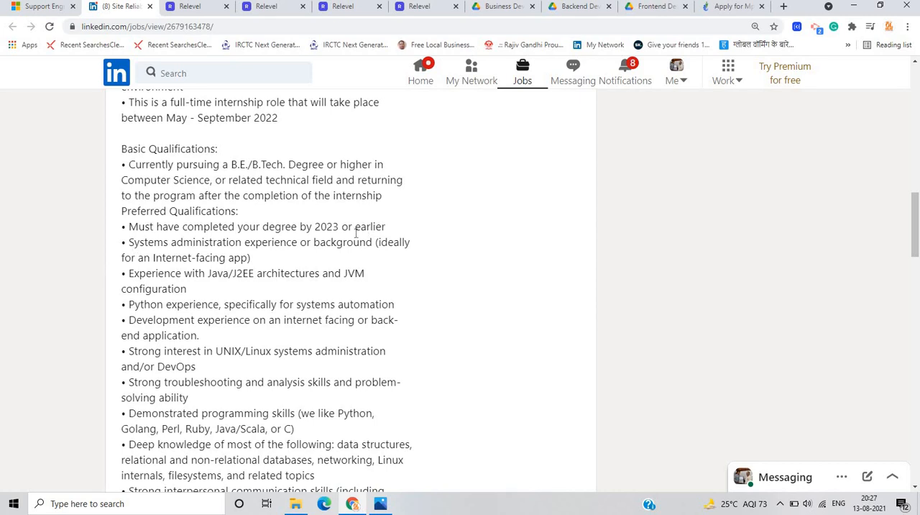
mouse_move(419, 214)
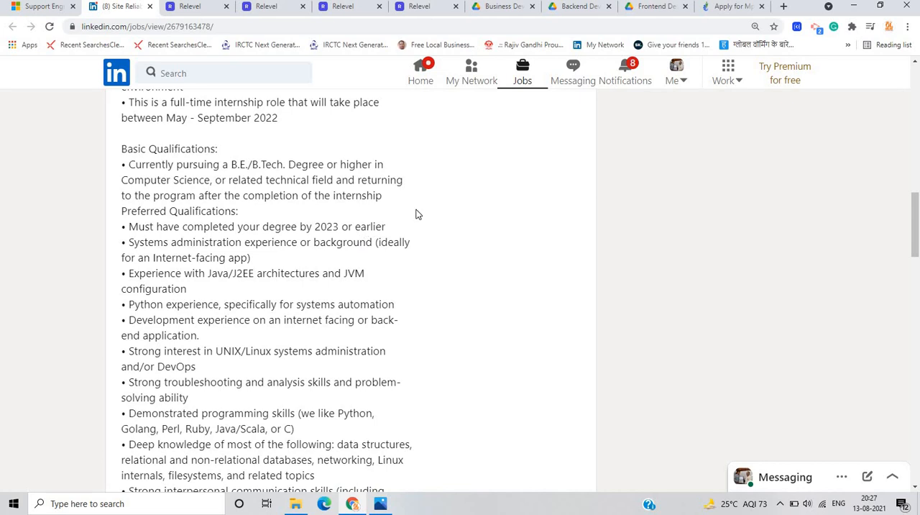
scroll("down", 3)
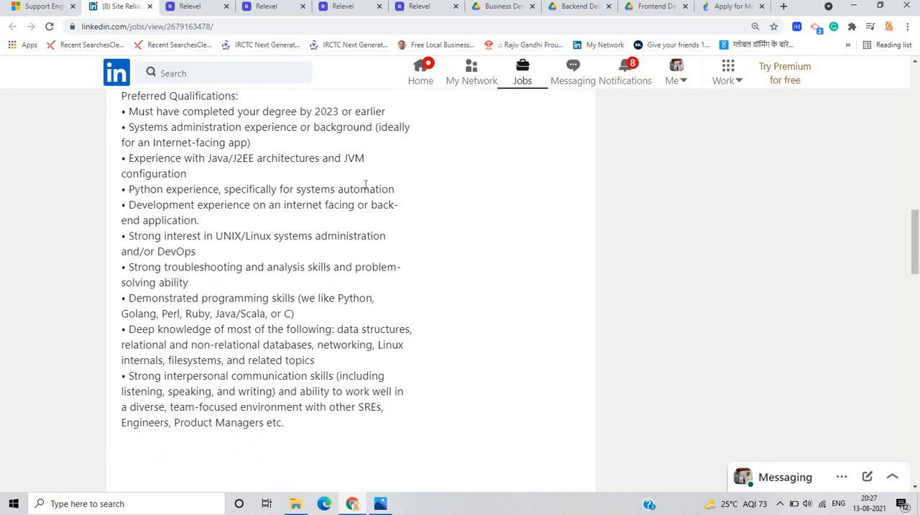
mouse_move(517, 233)
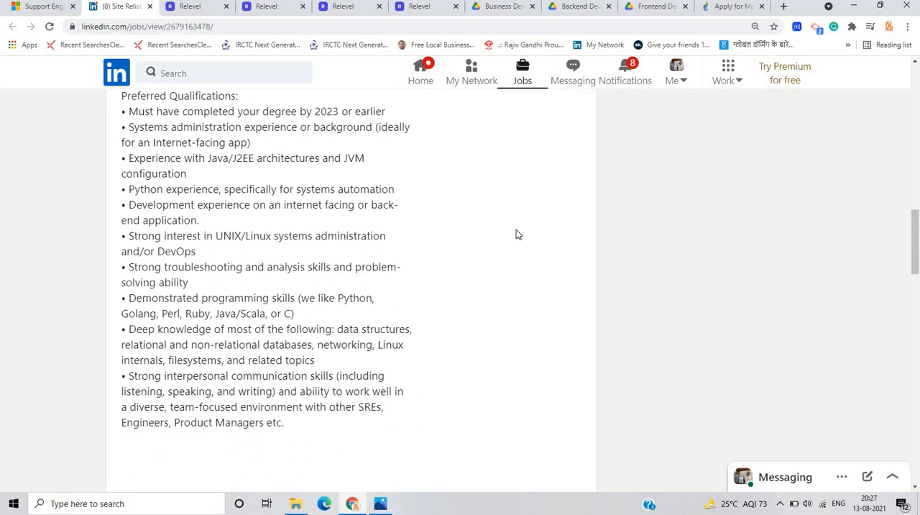
scroll("down", 3)
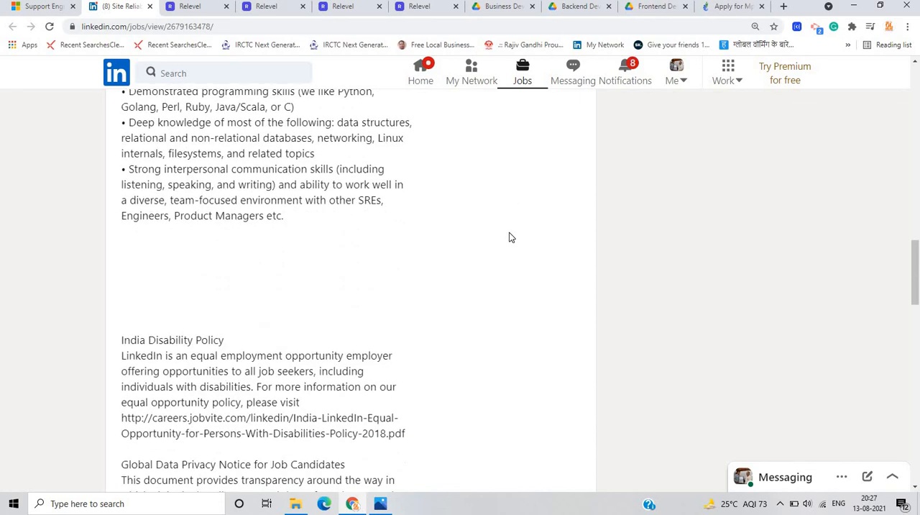
scroll("down", 3)
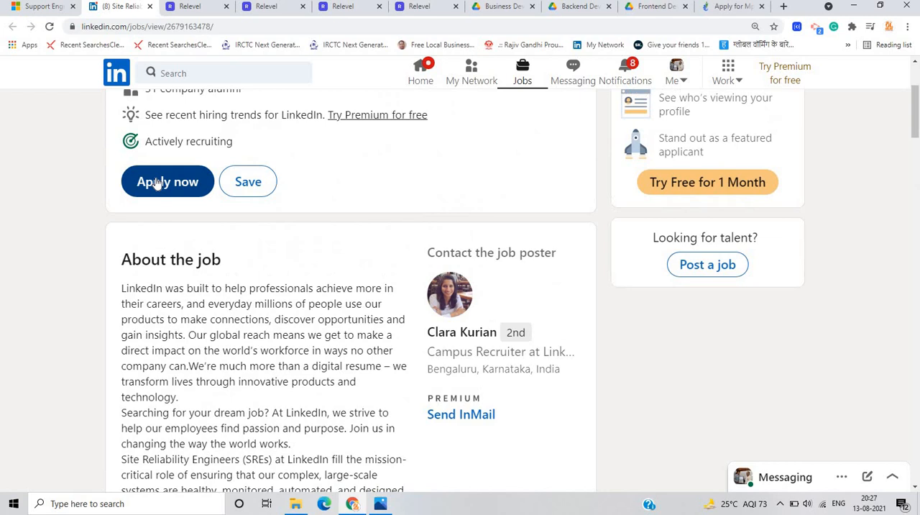
scroll("up", 3)
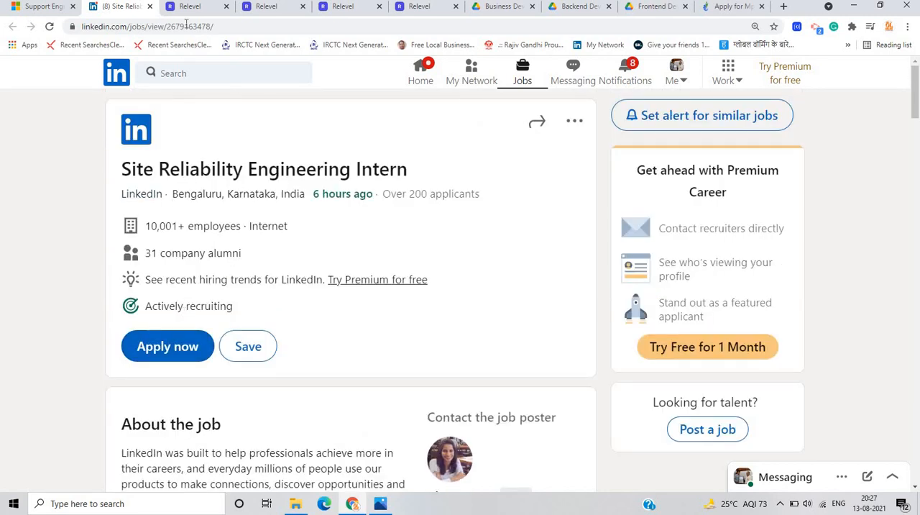
mouse_move(204, 5)
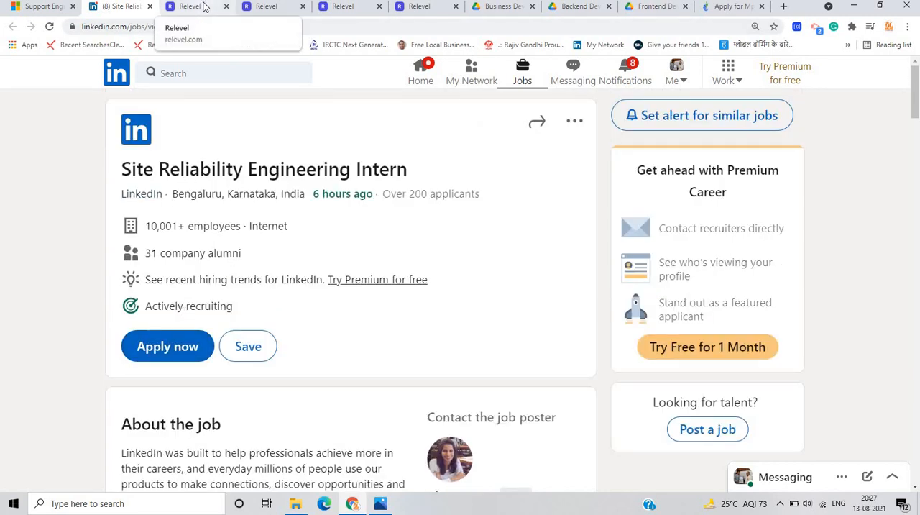
left_click(190, 6)
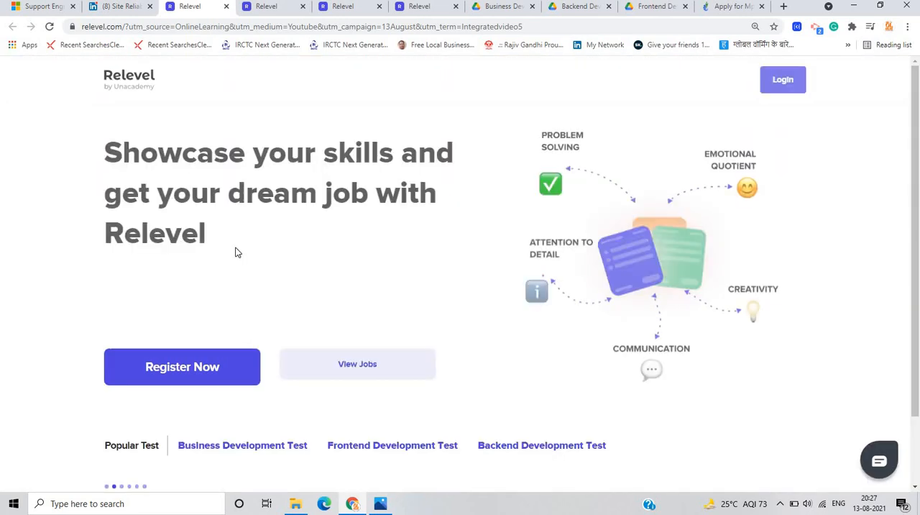
mouse_move(6, 209)
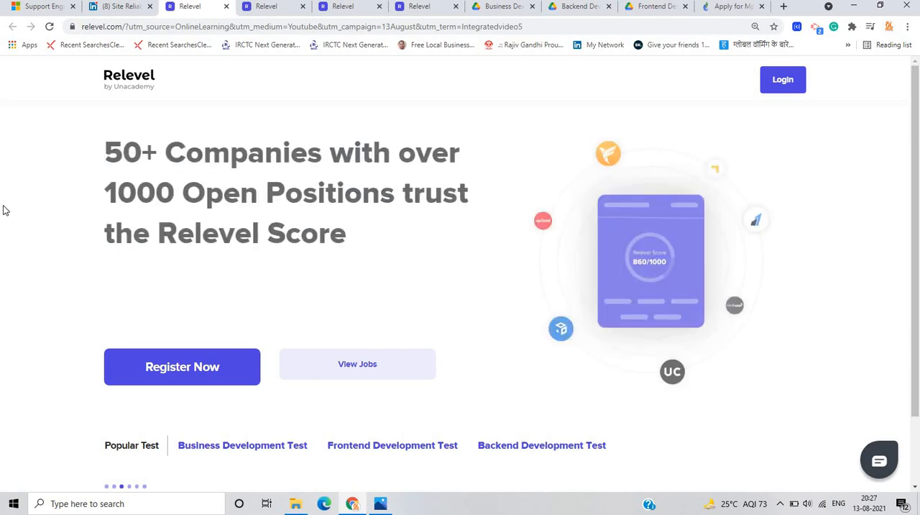
mouse_move(109, 180)
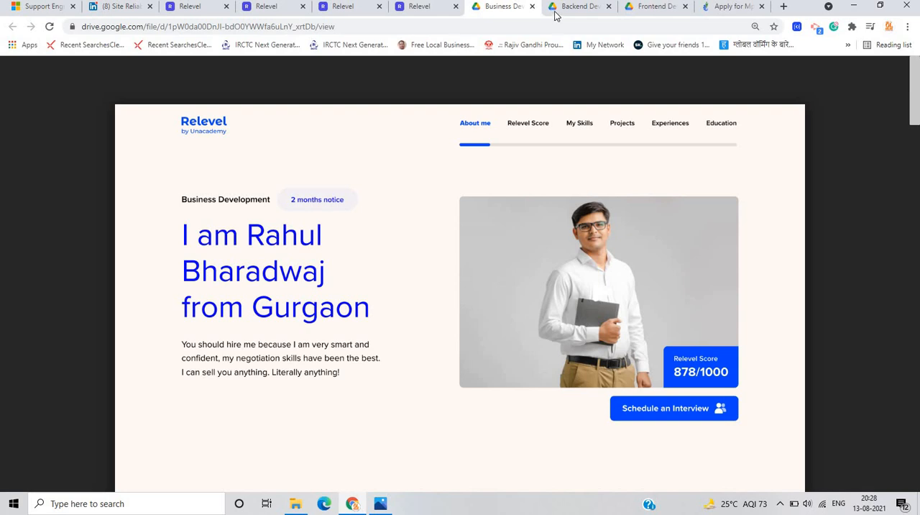
- View the Vedantu hiring page with its 3.3–6 LPA CTC, then go back to the Relevel homepage
left_click(650, 6)
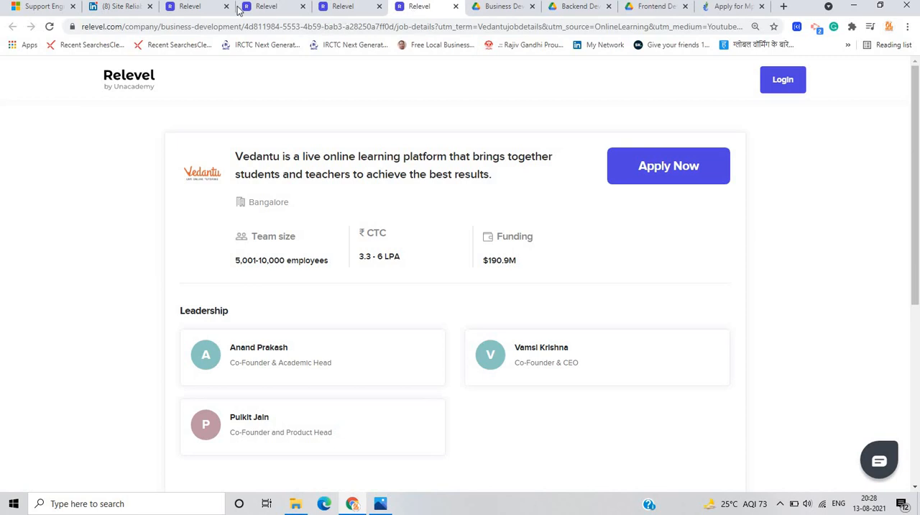
left_click(266, 6)
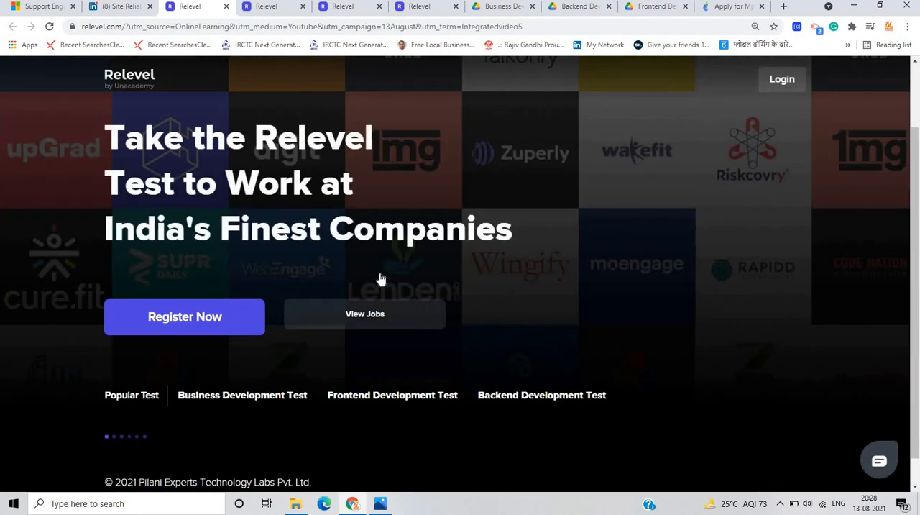
- Use View Jobs to reach the Choose your Dream Job page with its three test tracks
left_click(366, 313)
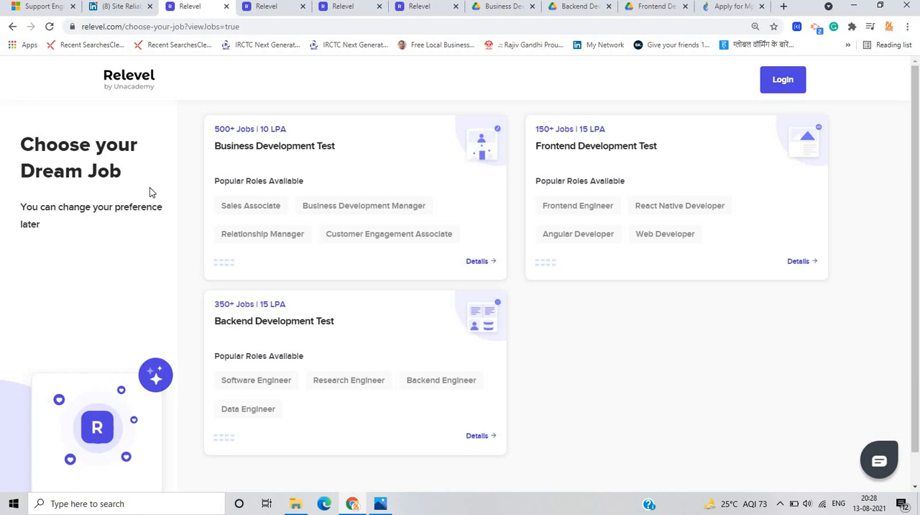
mouse_move(302, 184)
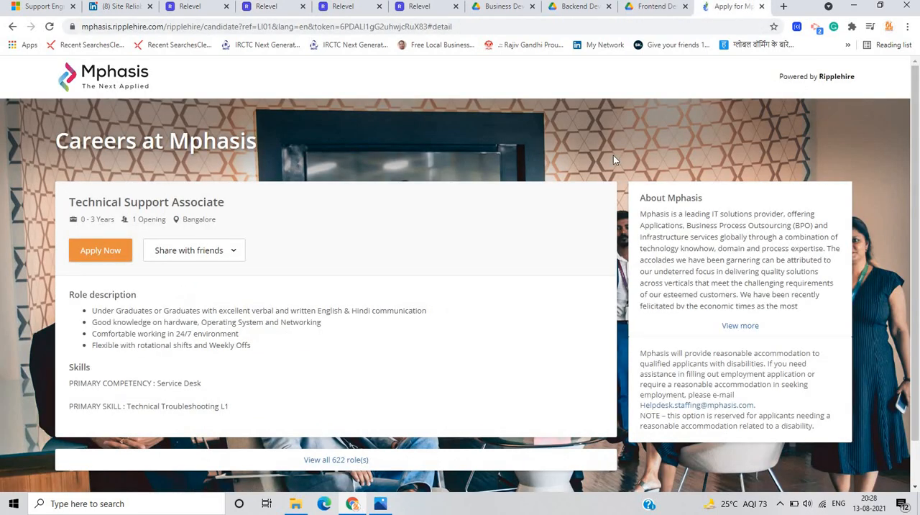
mouse_move(283, 247)
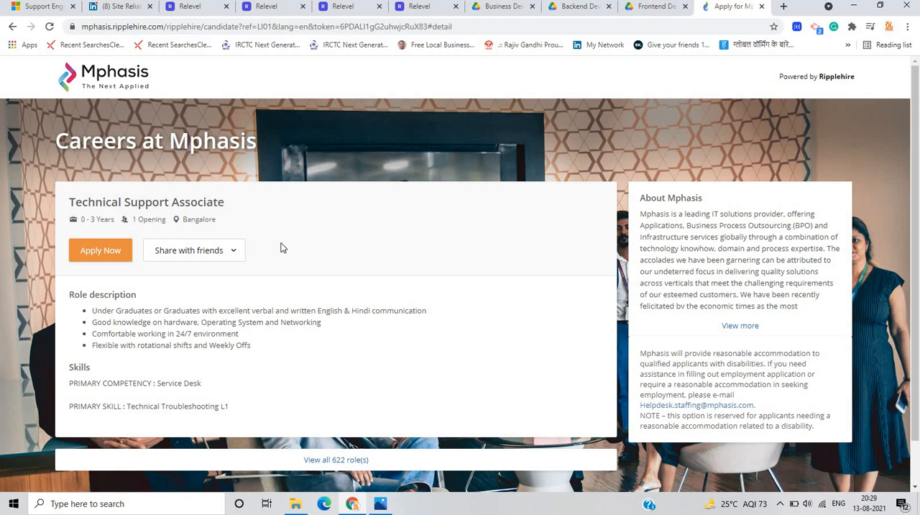
- Highlight the first two role requirements of the Mphasis Technical Support Associate posting
scroll("down", 3)
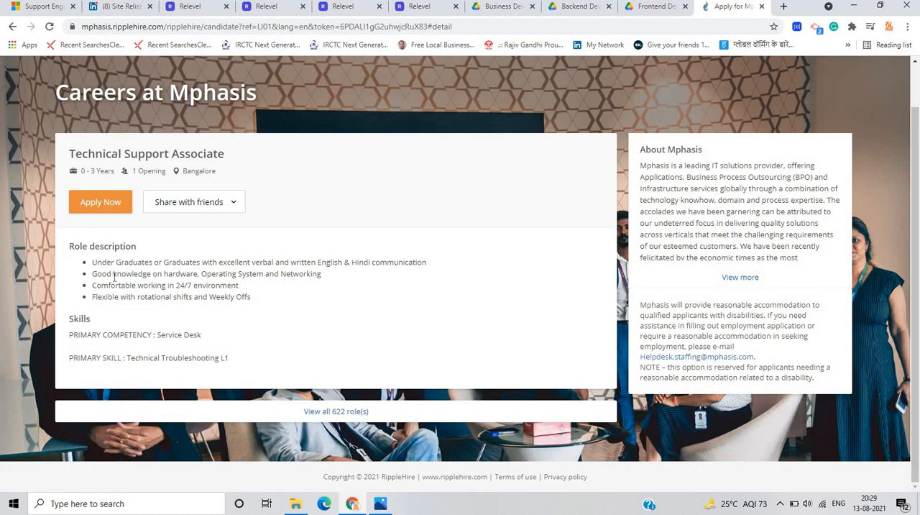
left_click_drag(98, 262, 182, 262)
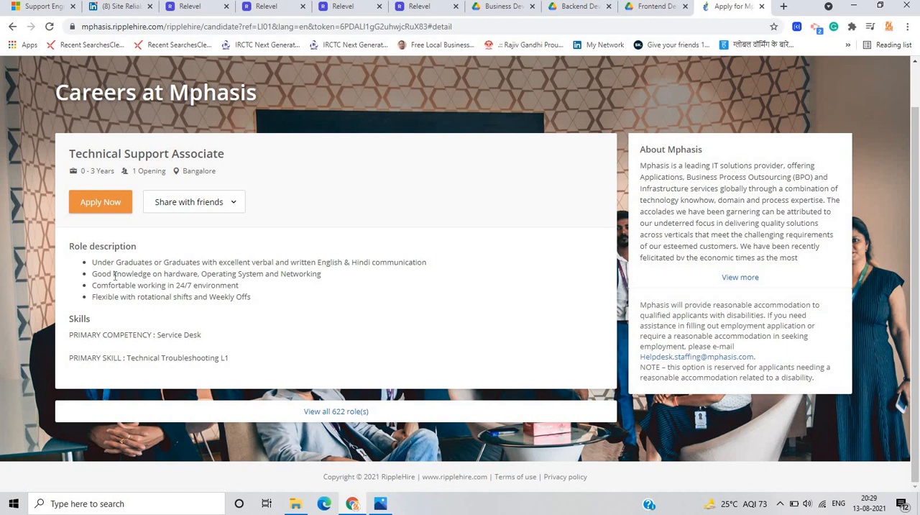
double_click(108, 262)
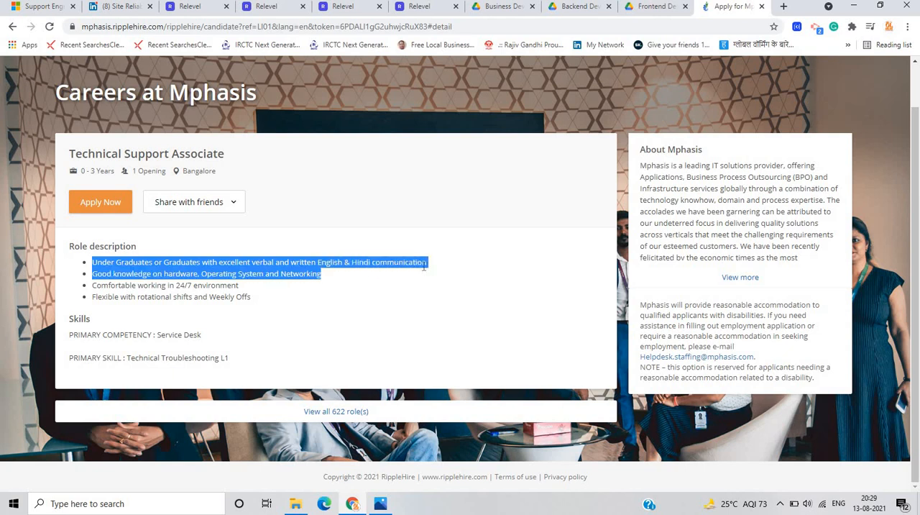
left_click(458, 266)
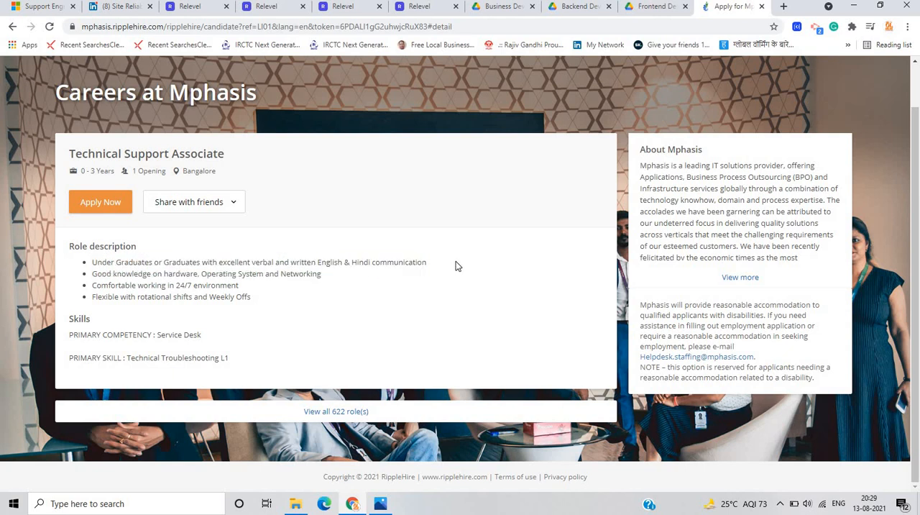
mouse_move(225, 307)
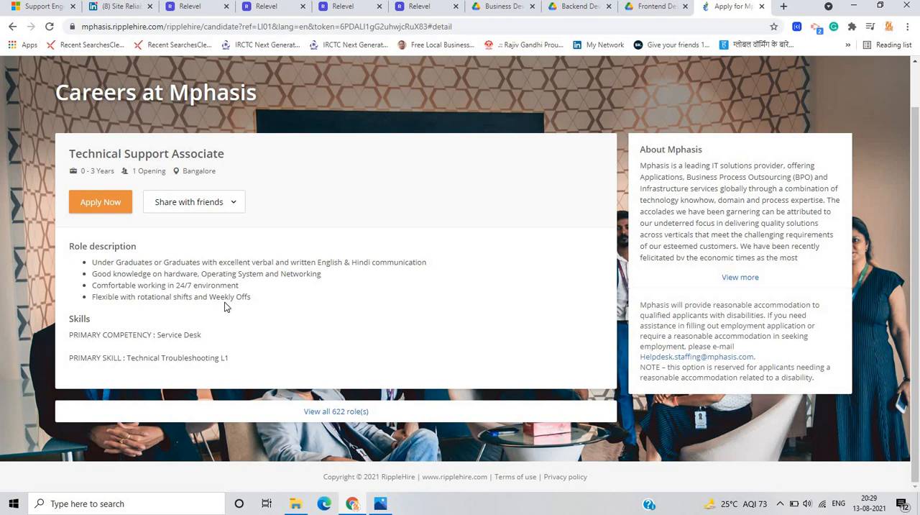
mouse_move(289, 273)
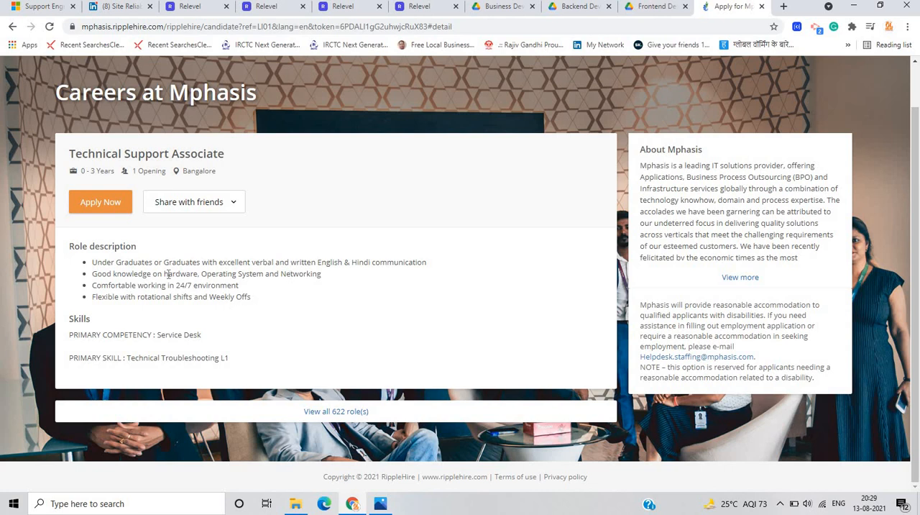
mouse_move(229, 274)
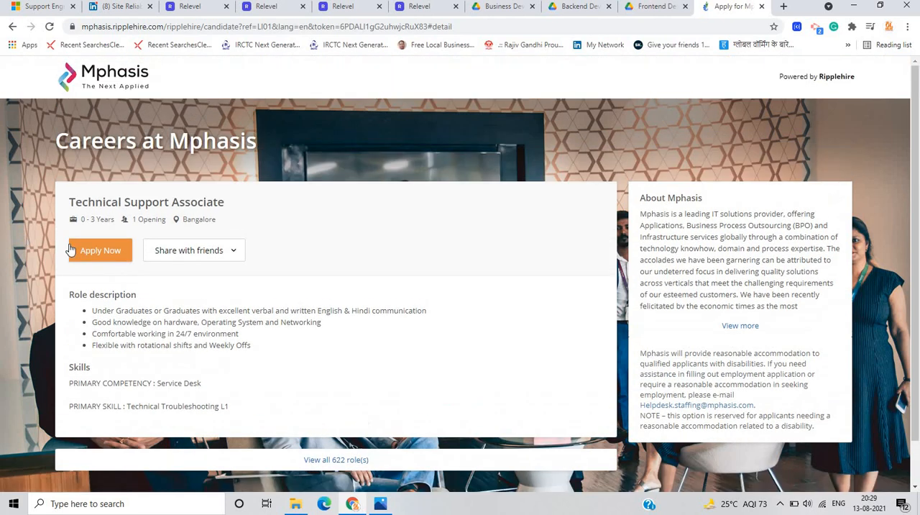
- Start Apply Now, reach the privacy-policy step, and go back to the posting without agreeing
left_click(101, 250)
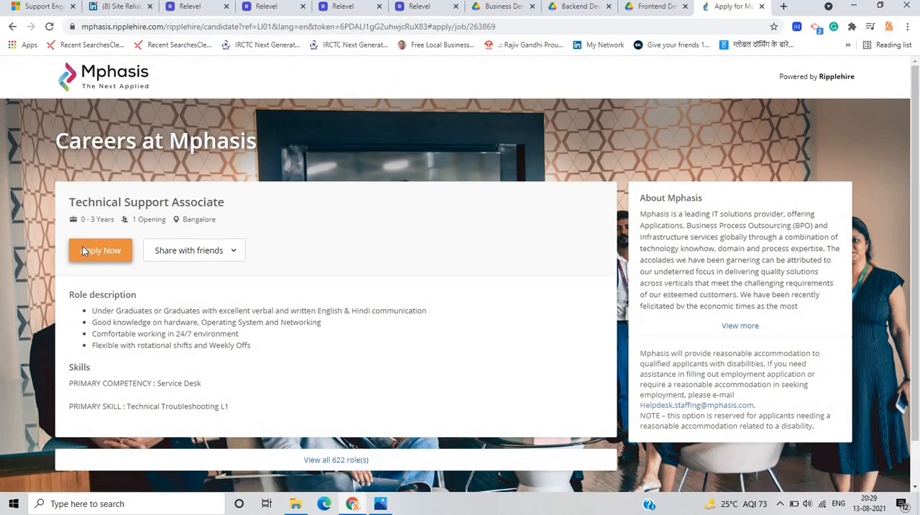
left_click(100, 250)
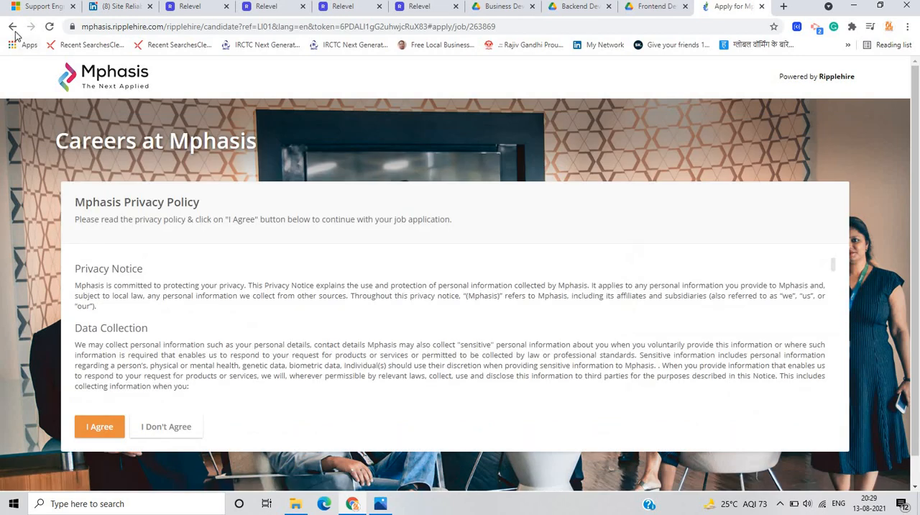
left_click(99, 426)
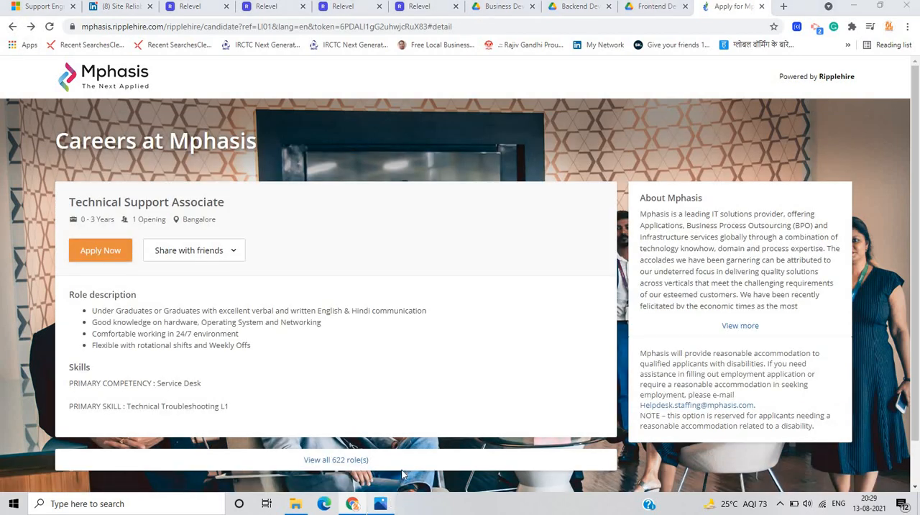